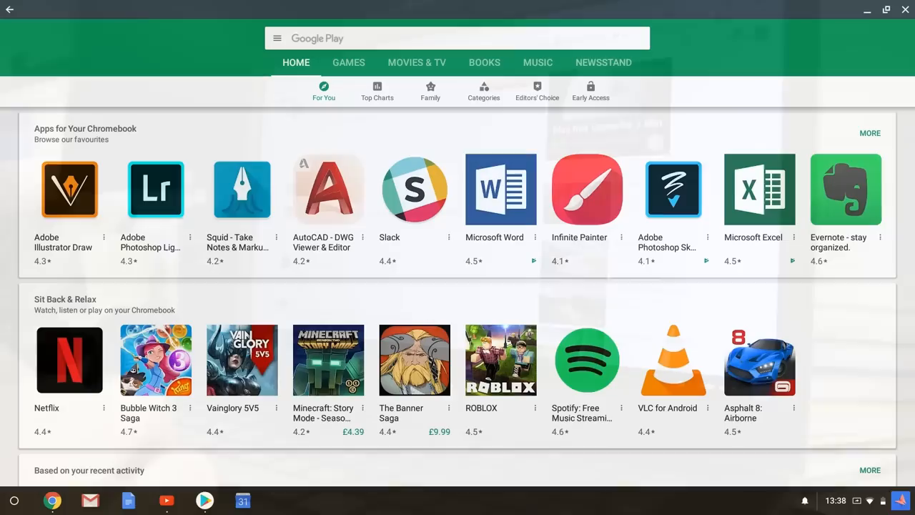
{"action": "scroll", "scroll_direction": "down", "scroll_amount": 3}
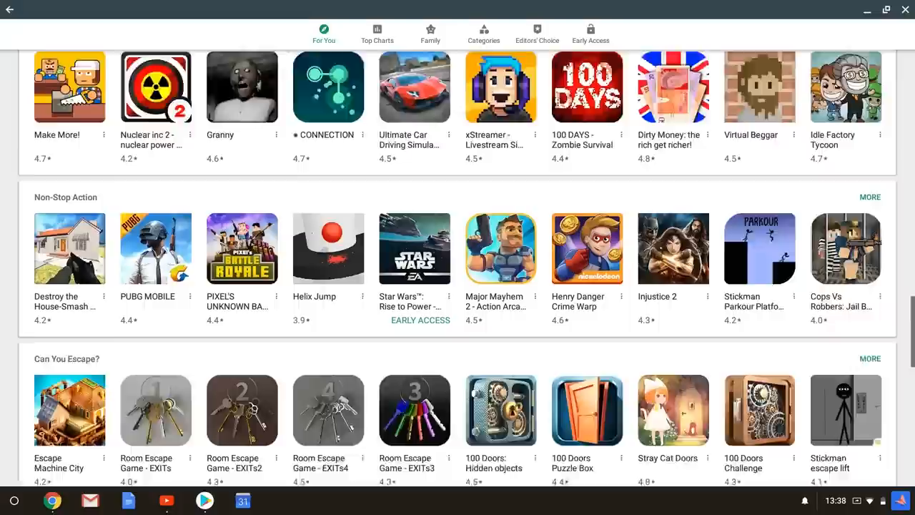
{"action": "scroll", "scroll_direction": "down", "scroll_amount": 3}
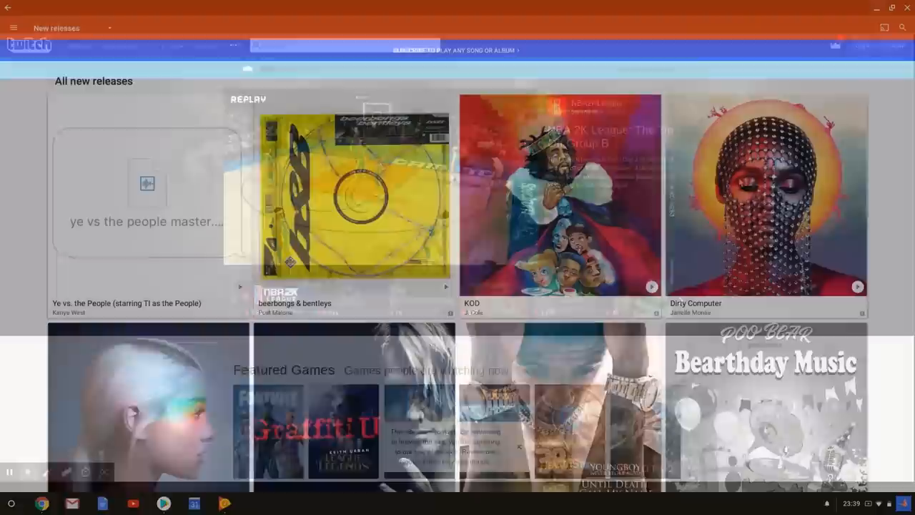
{"action": "scroll", "scroll_direction": "down", "scroll_amount": 3}
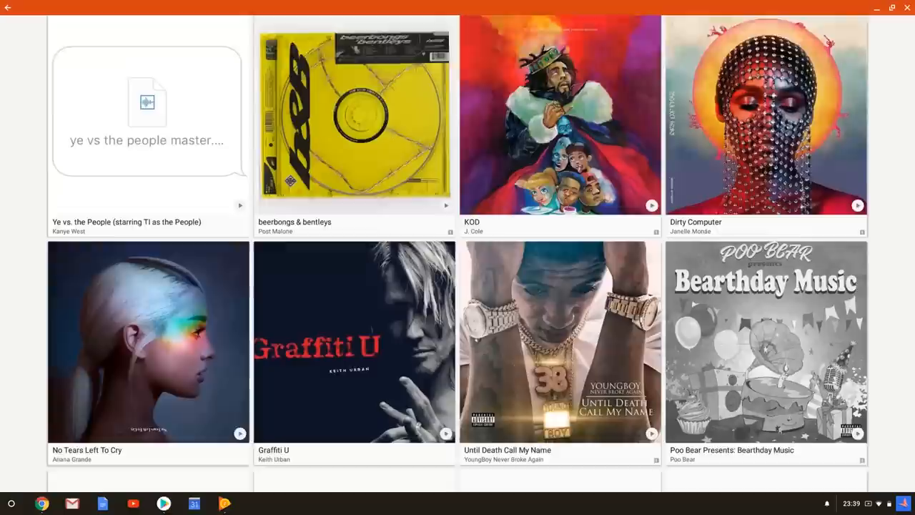